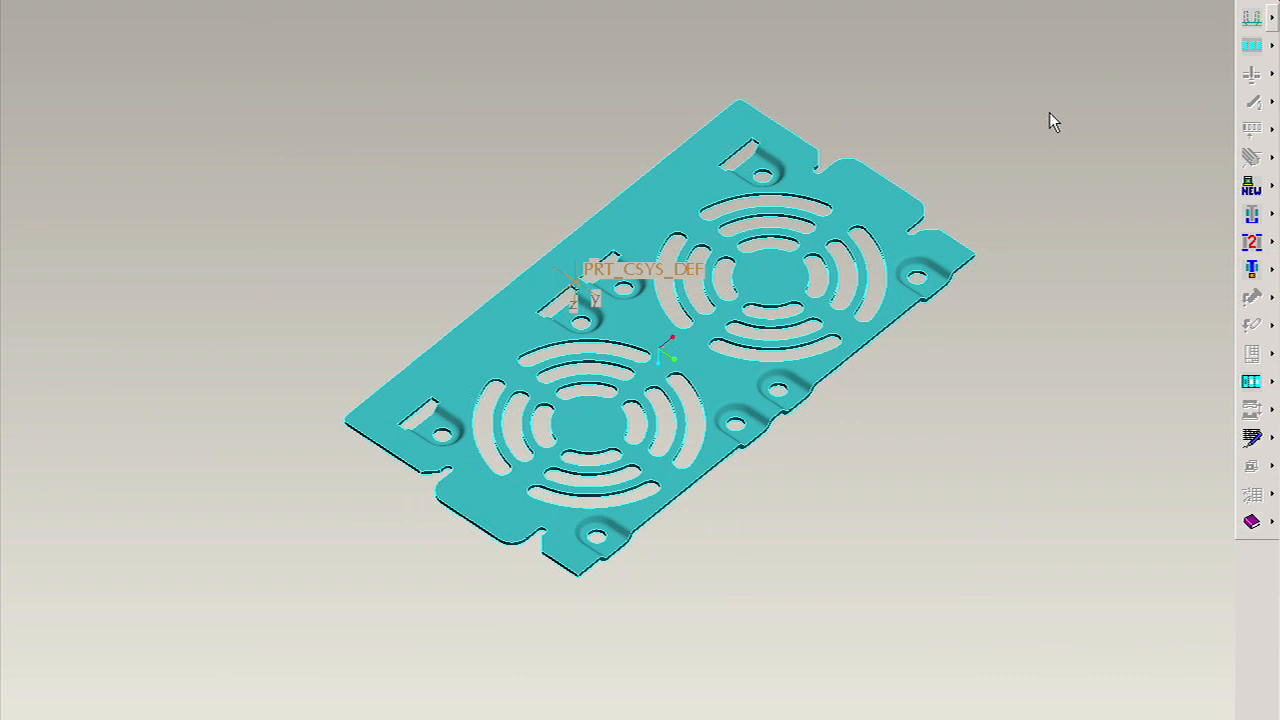
{"action": "mouse_move", "coordinate": [1252, 18]}
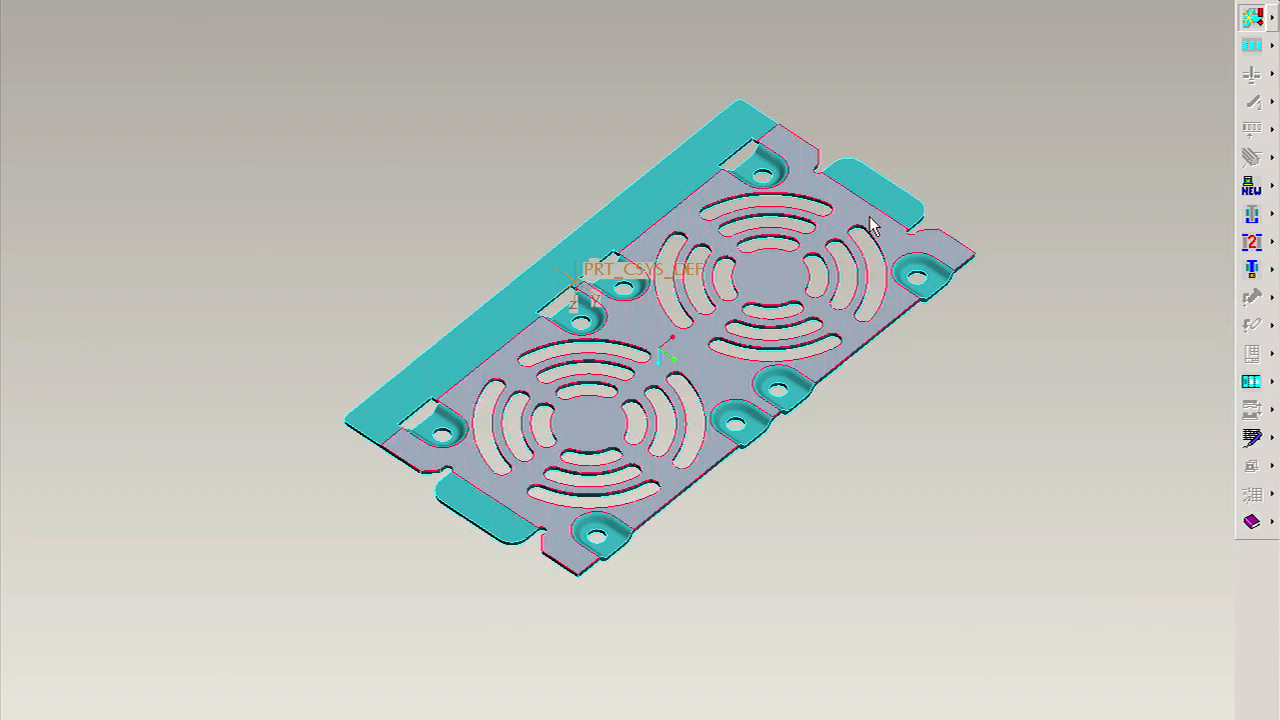
{"action": "mouse_move", "coordinate": [618, 278]}
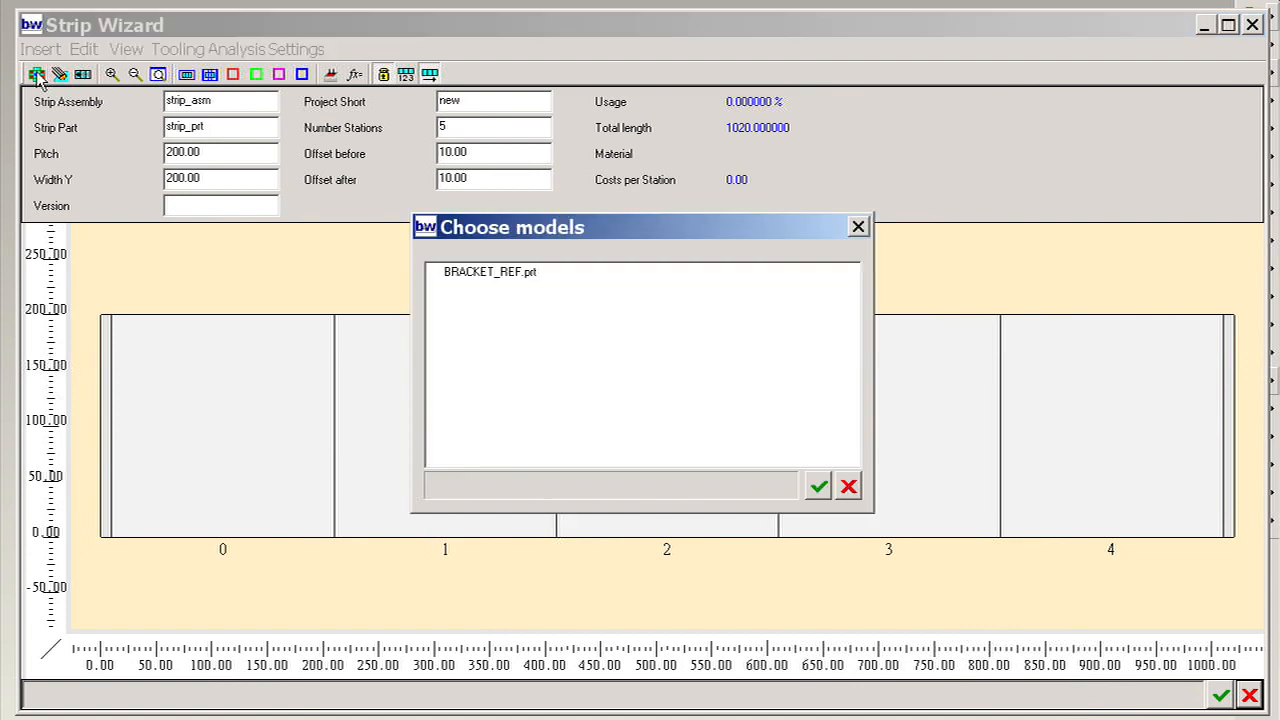
- Create the strip from BRACKET_REF.prt with pitch 120, width Y 80 and 6 stations
{"action": "left_click", "coordinate": [816, 486]}
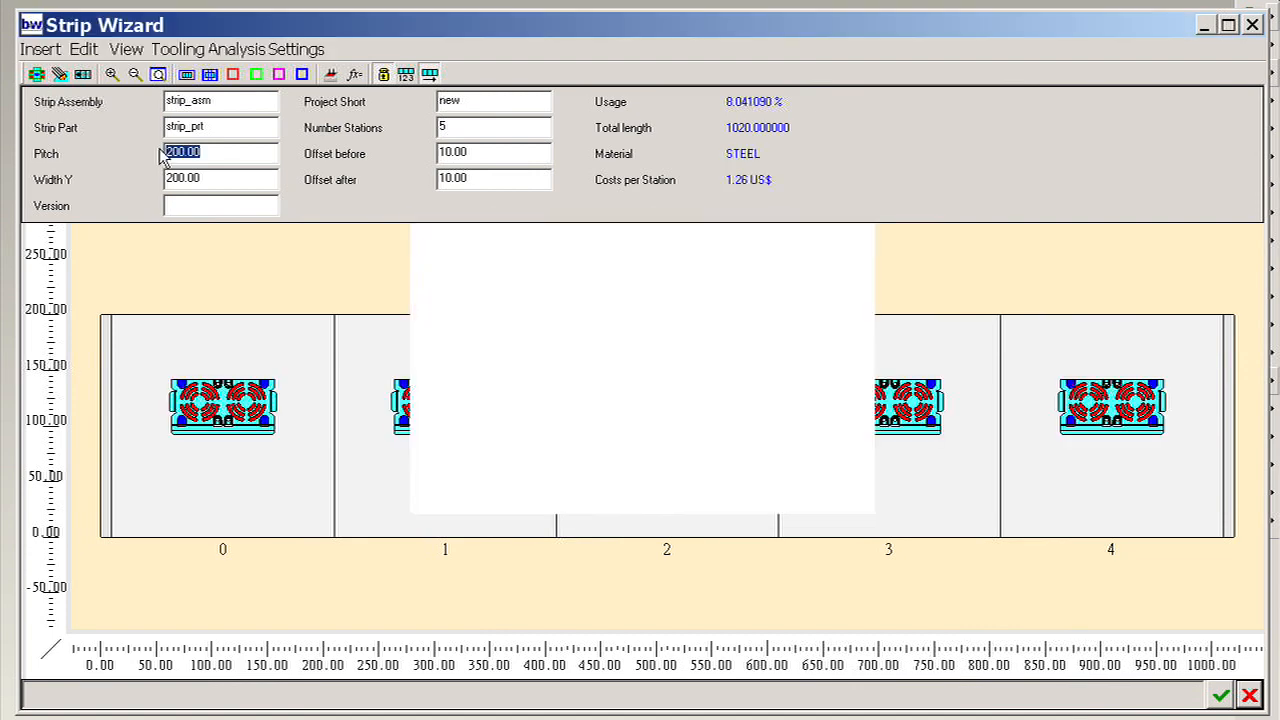
{"action": "type", "text": "120.00"}
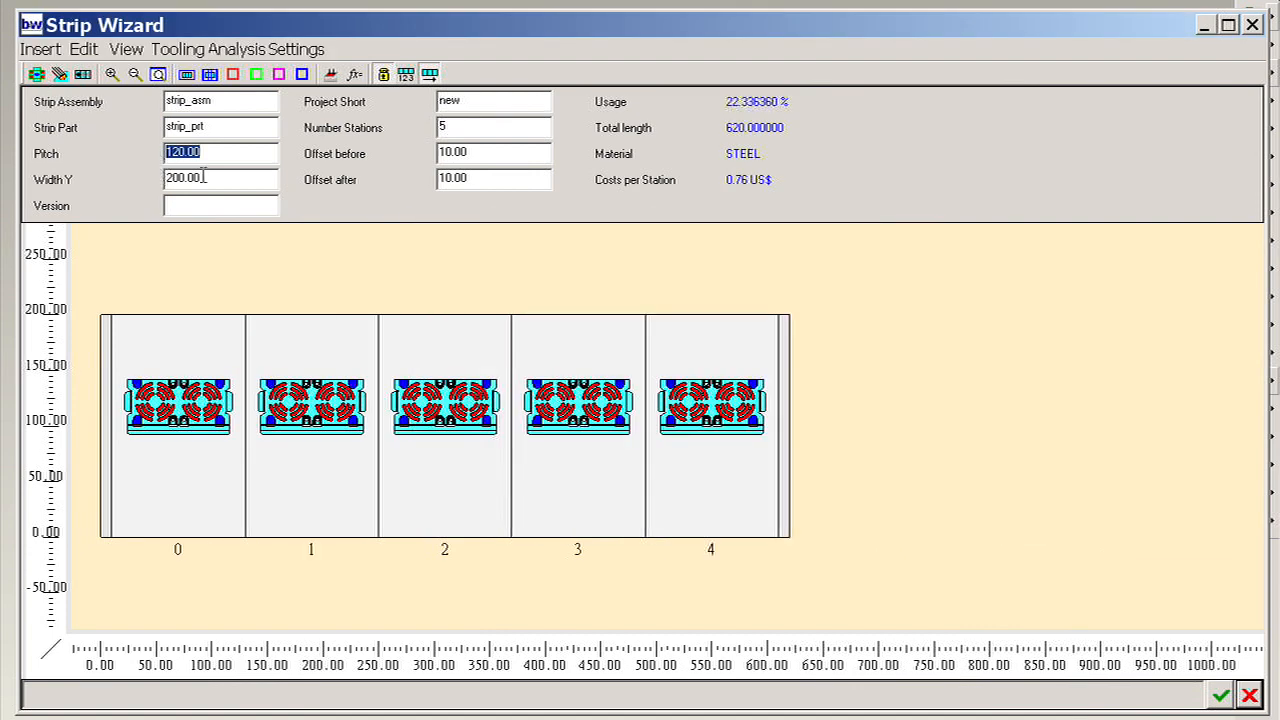
{"action": "type", "text": "80"}
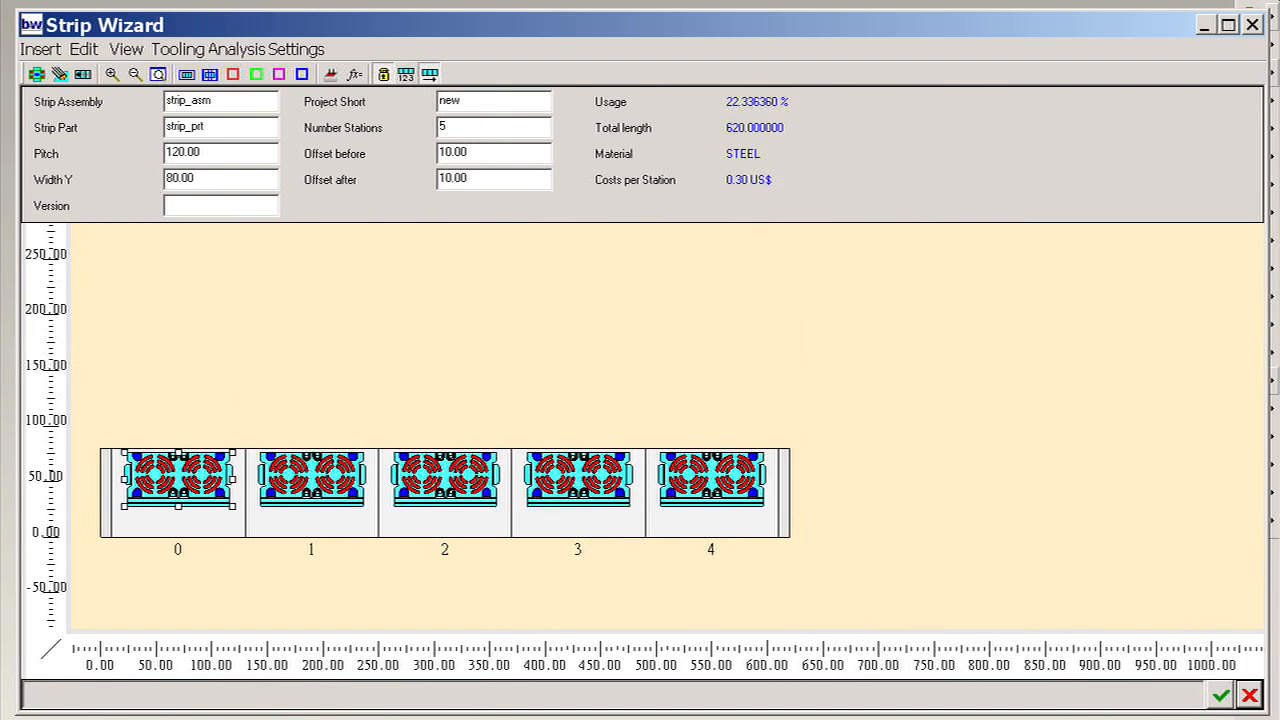
{"action": "left_click", "coordinate": [158, 74]}
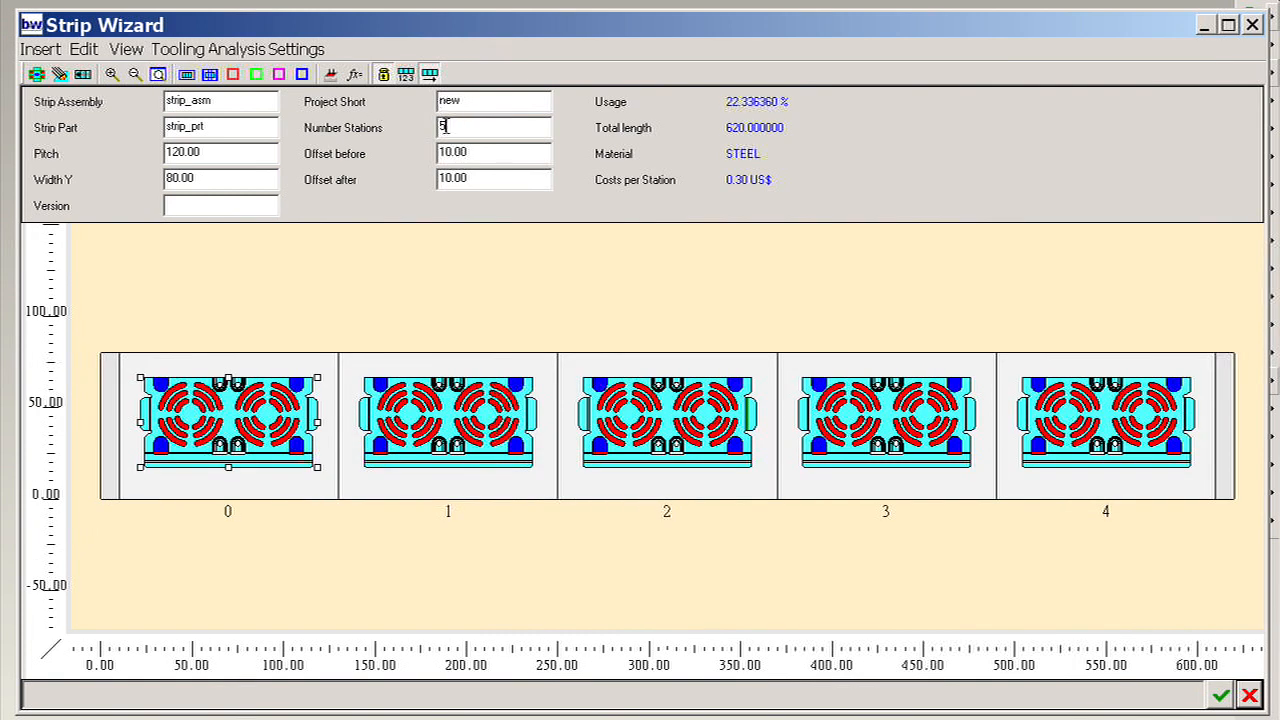
{"action": "type", "text": "6"}
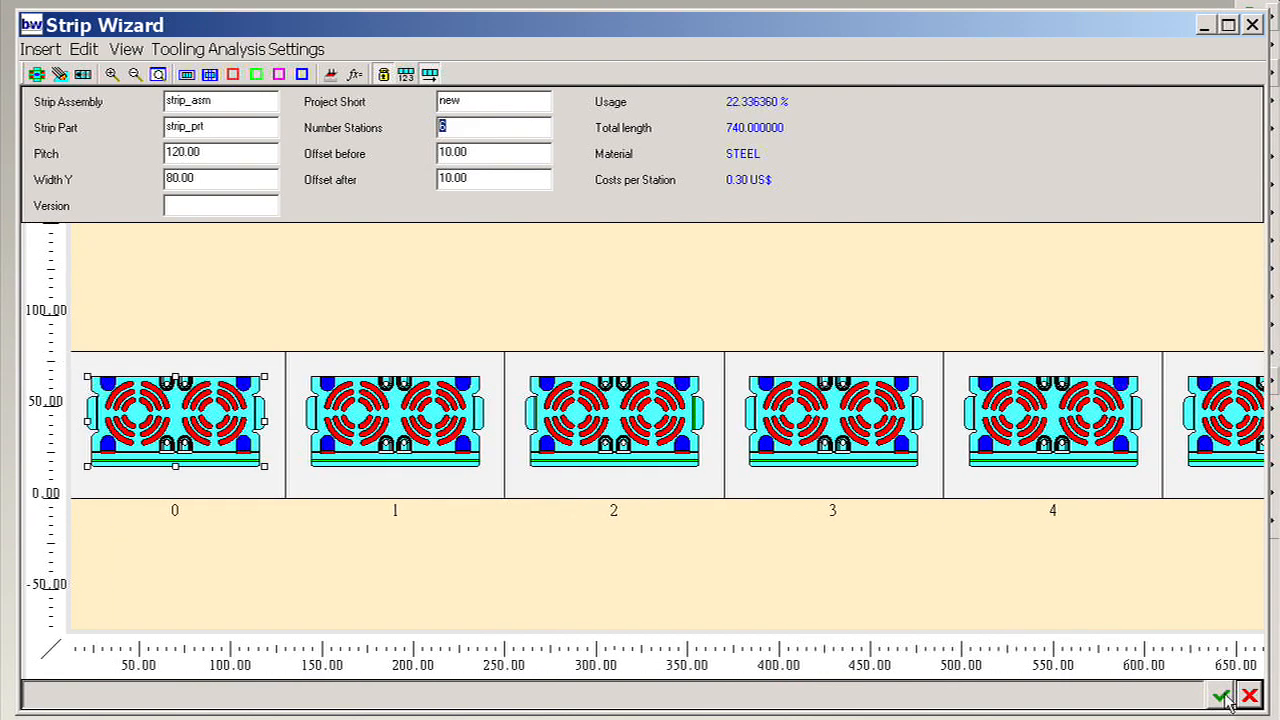
{"action": "left_click", "coordinate": [1220, 696]}
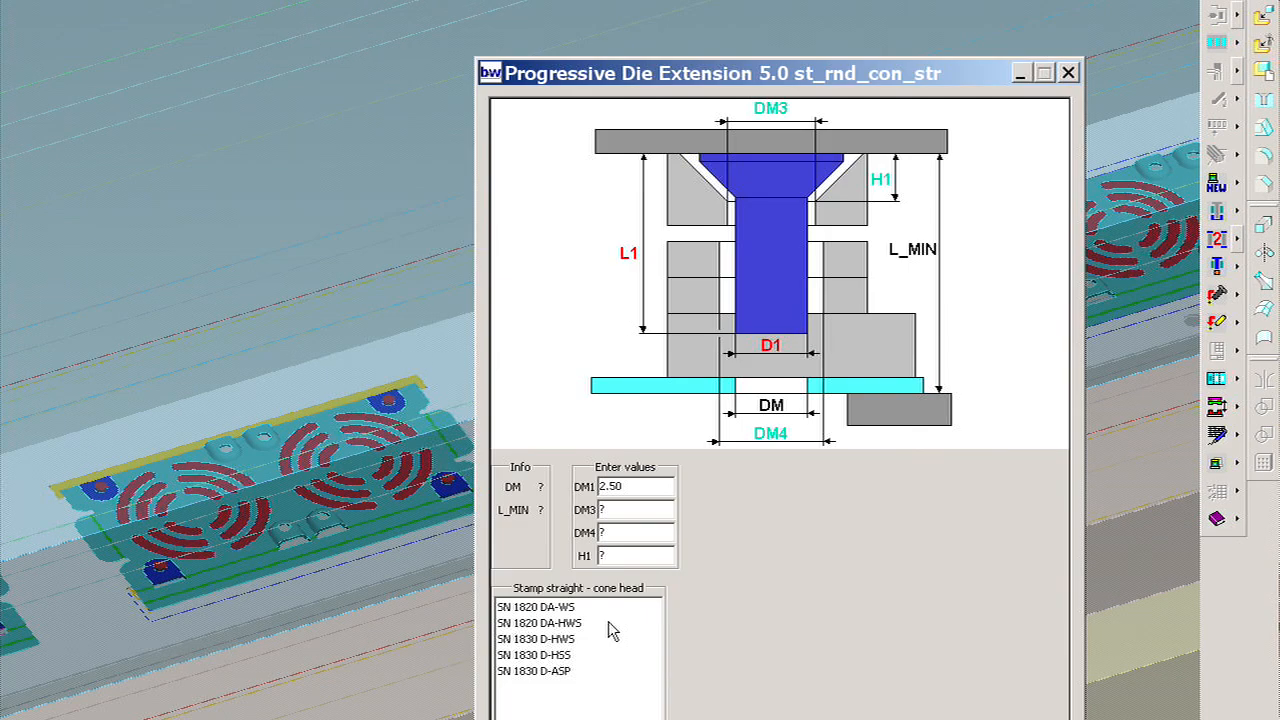
- Pick stamp standard SN 1820 DA-WS and a 5.0 diameter d1 from the catalogue lists
{"action": "left_click", "coordinate": [536, 606]}
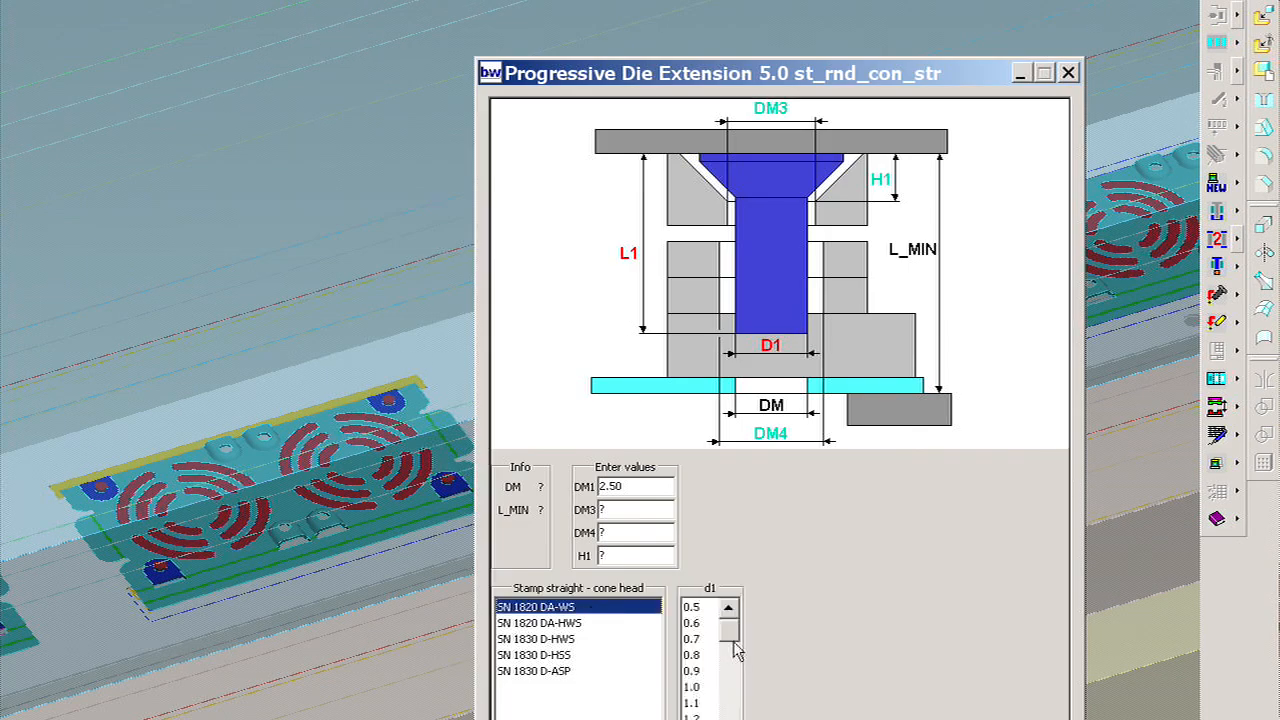
{"action": "left_click", "coordinate": [728, 690]}
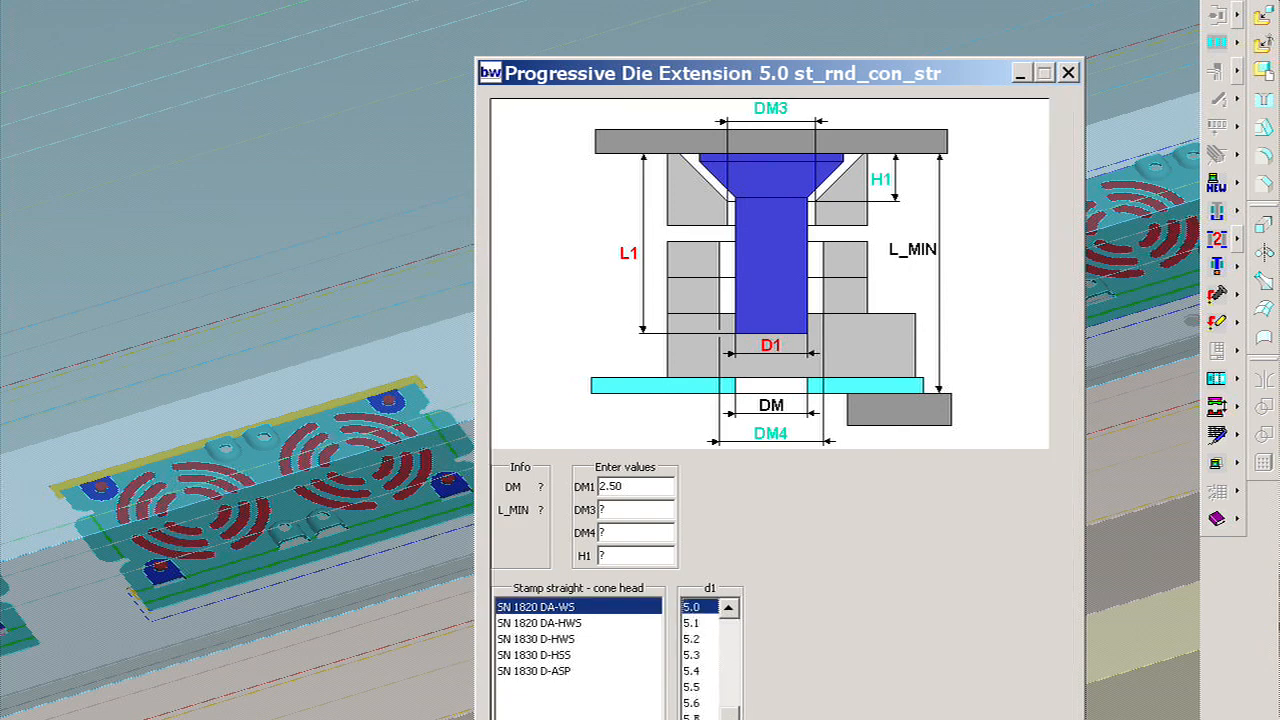
{"action": "left_click", "coordinate": [768, 638]}
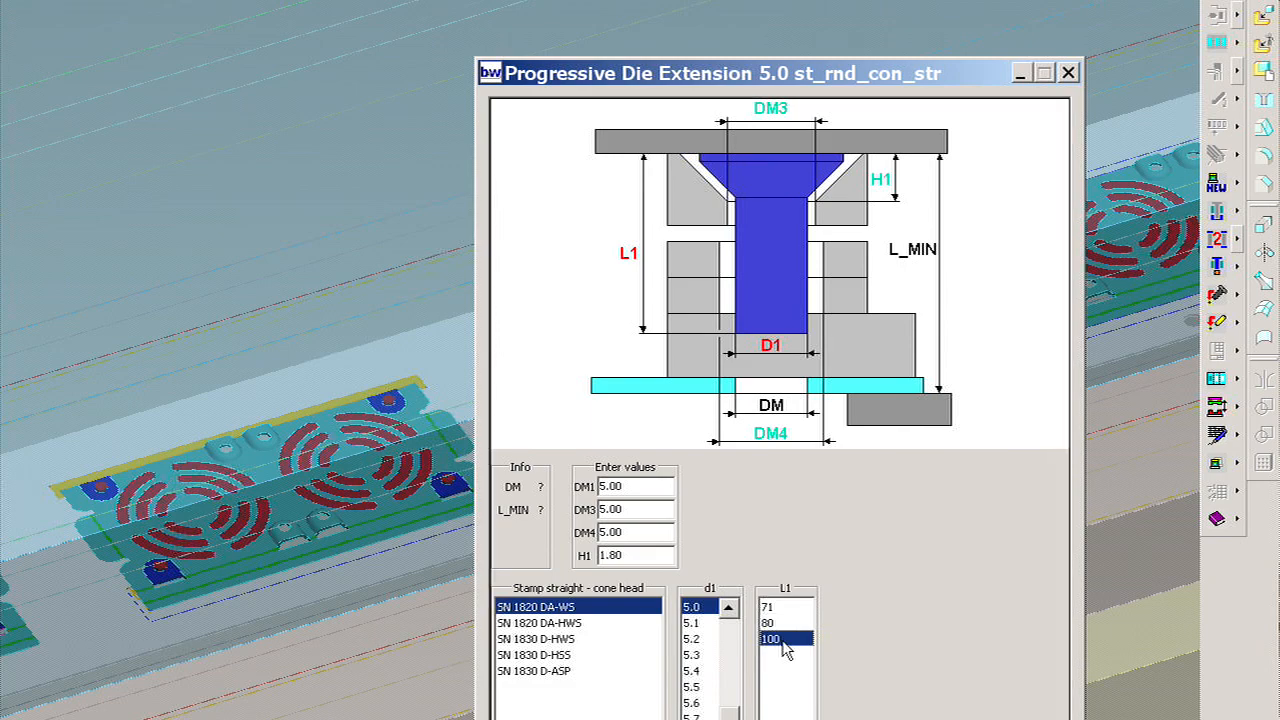